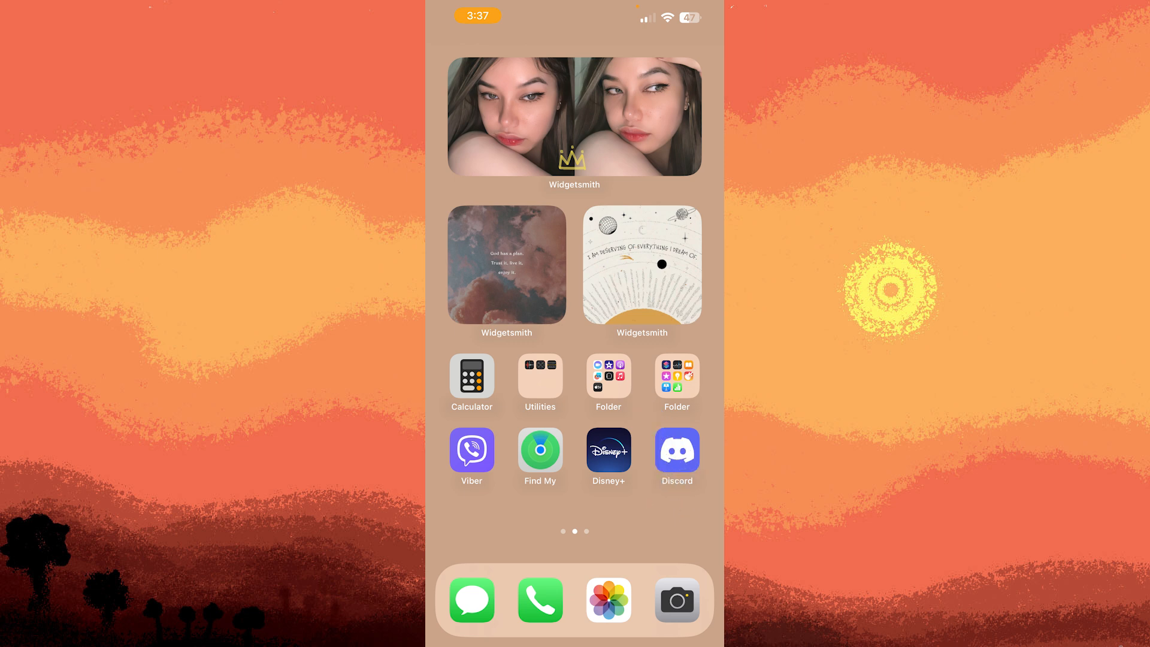
Step: Launch Discord from the iPhone home screen to reach the direct messages list
click(674, 449)
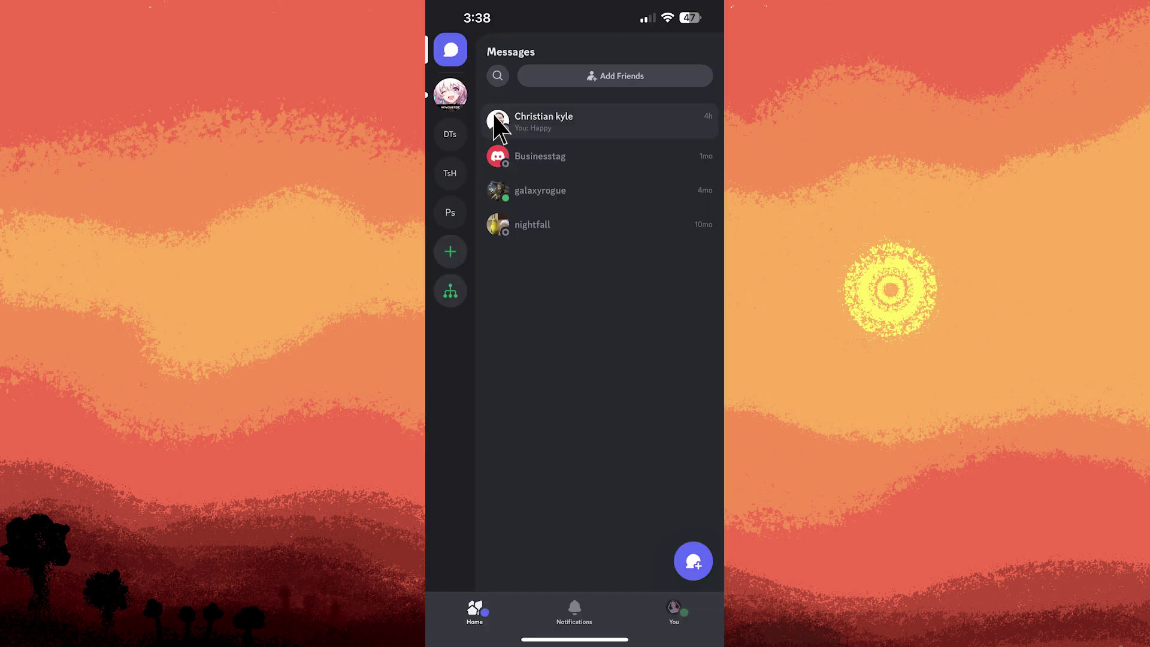
Step: Enter the top direct message conversation to reach that contact's chat
click(542, 121)
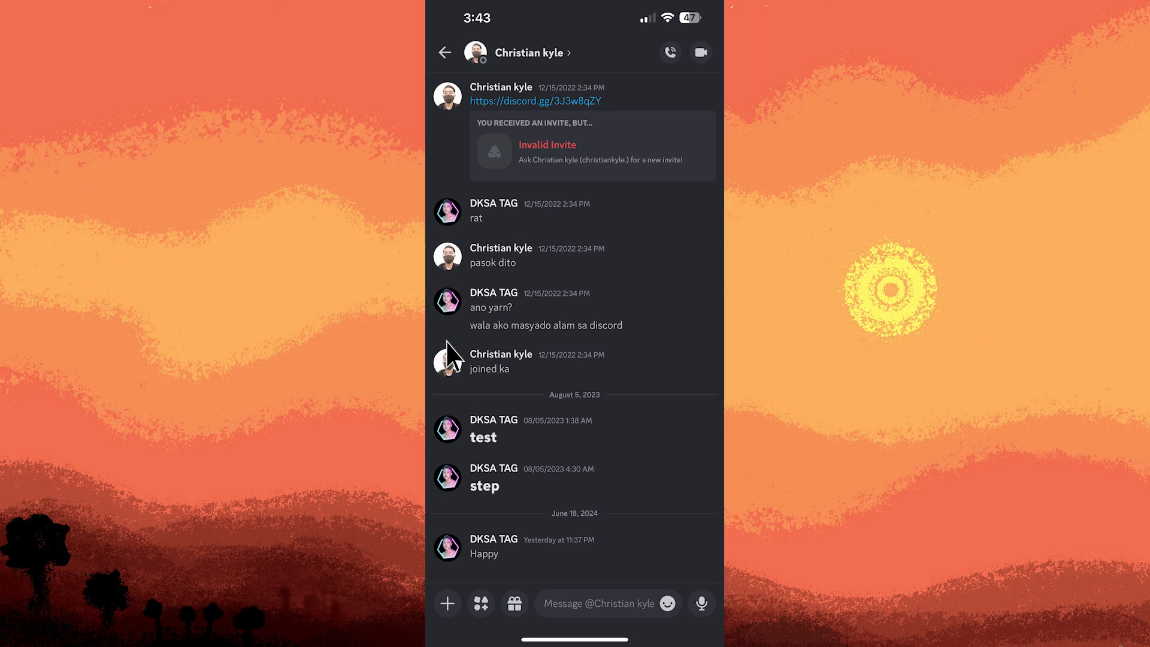
mouse_move(453, 359)
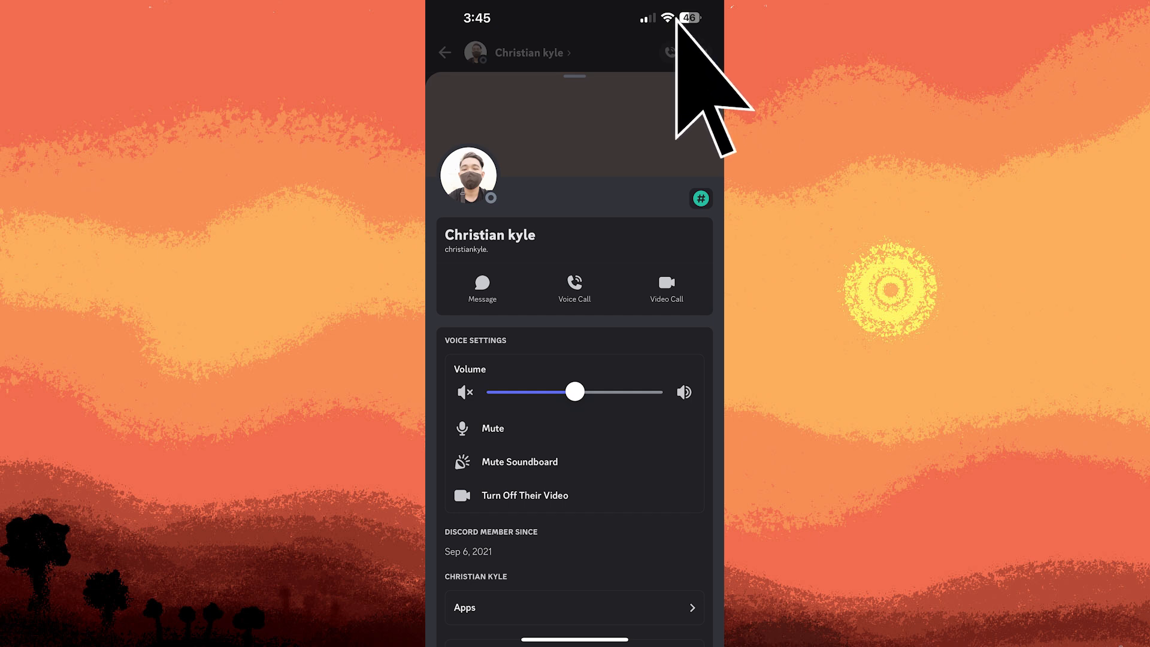
mouse_move(702, 93)
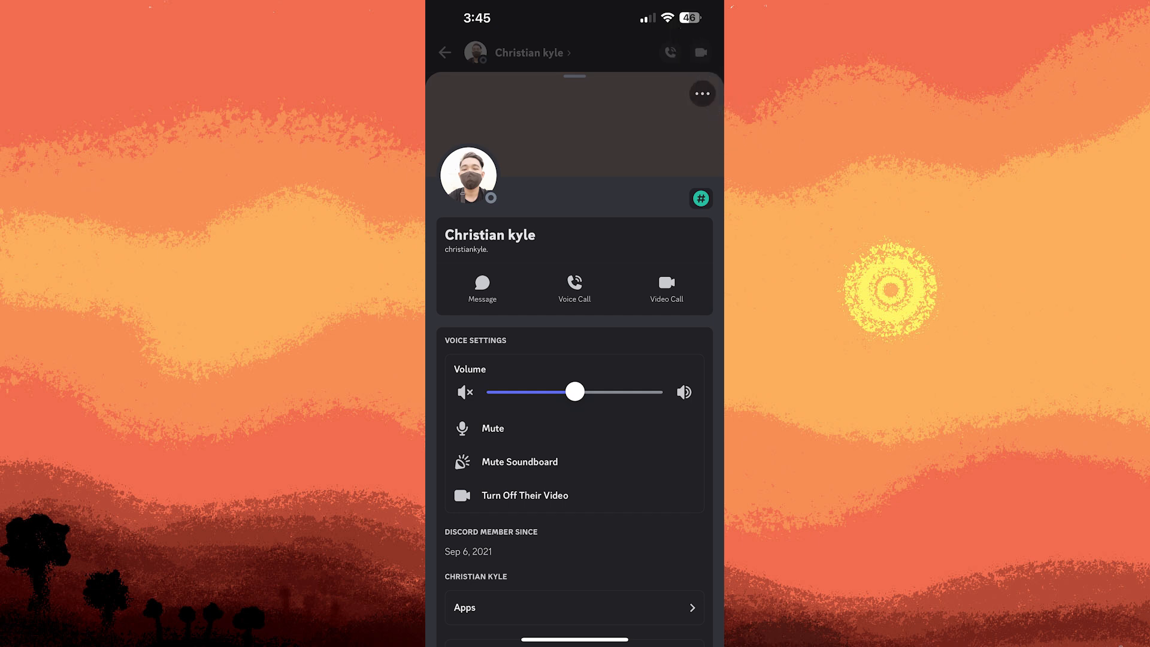
Step: Bring up the contact's more-actions menu from their profile sheet
click(700, 93)
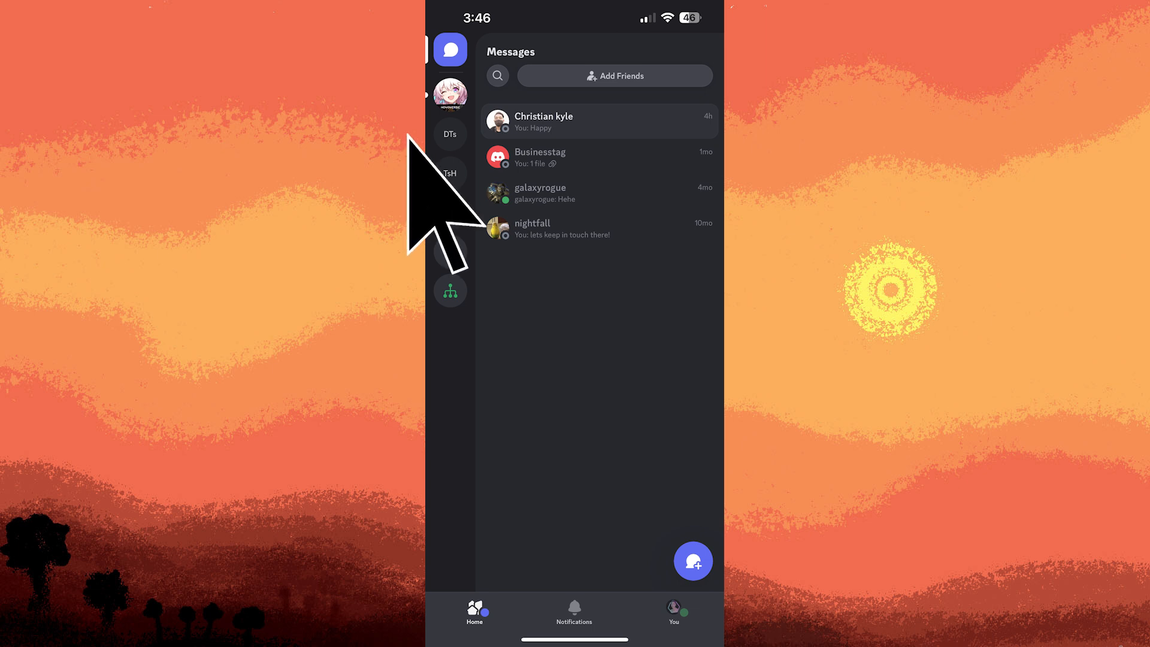
Step: Switch to the Phantom server and show its server options menu
click(449, 212)
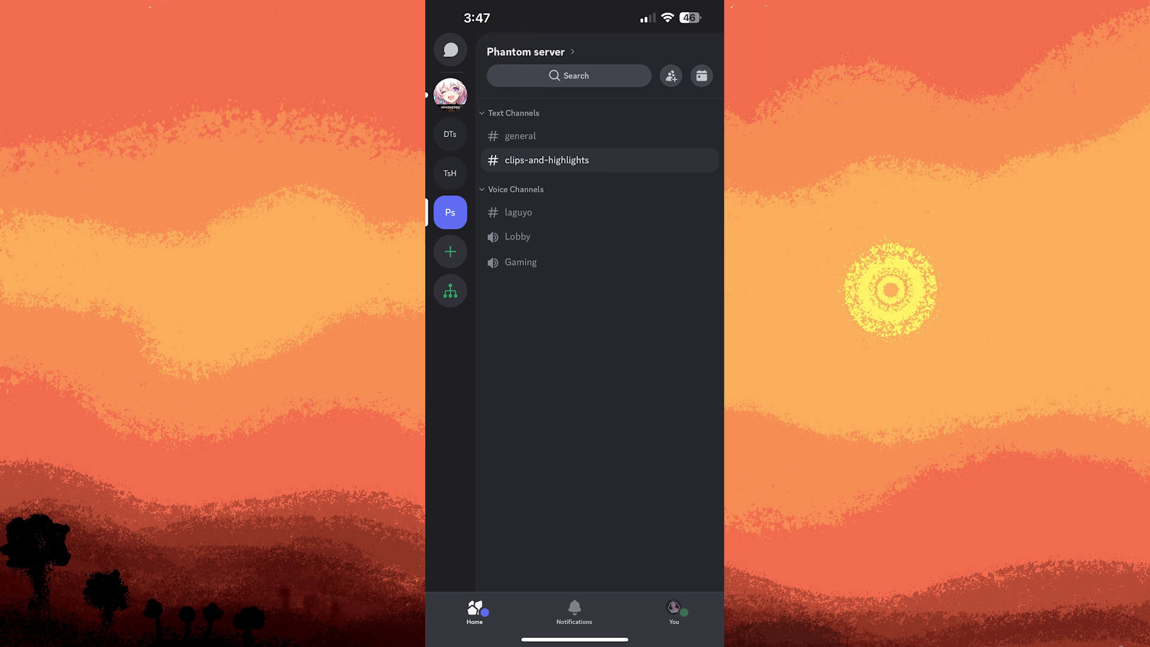
click(525, 51)
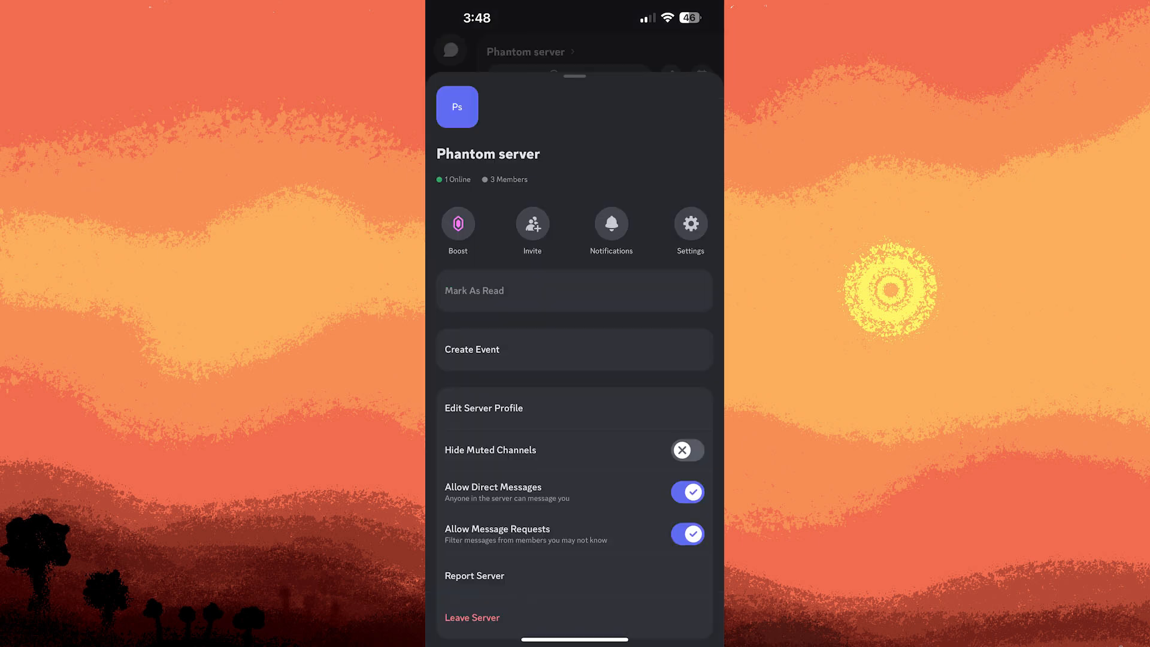
mouse_move(591, 224)
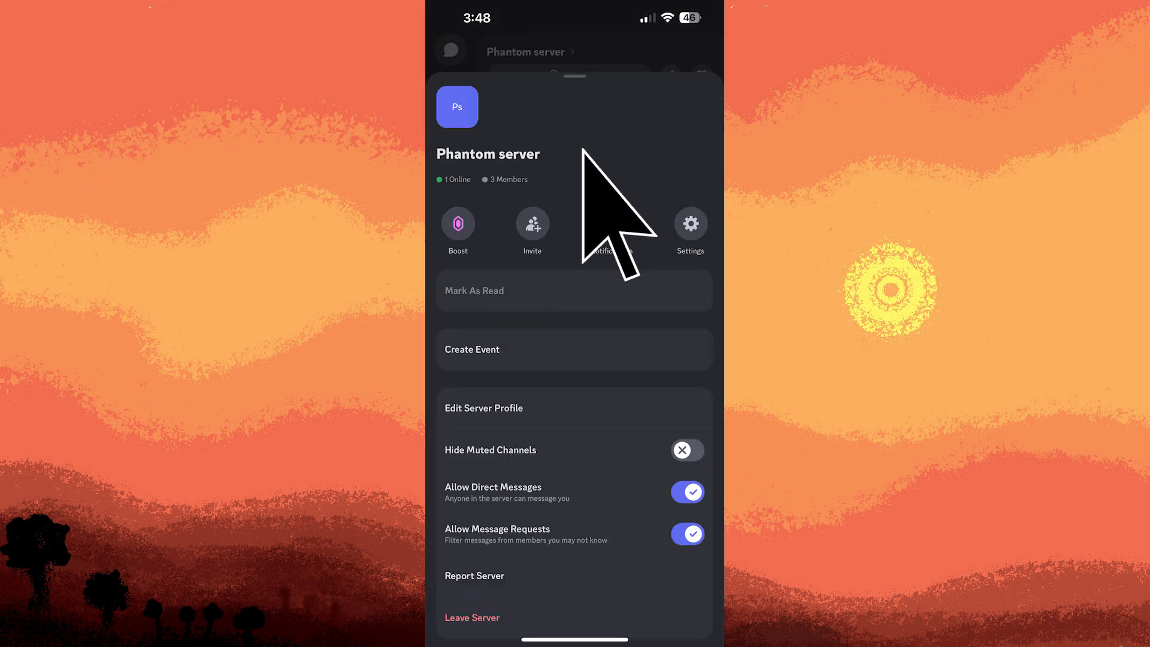
Step: Go into the Phantom server's Notification Settings where mute durations are listed
click(602, 231)
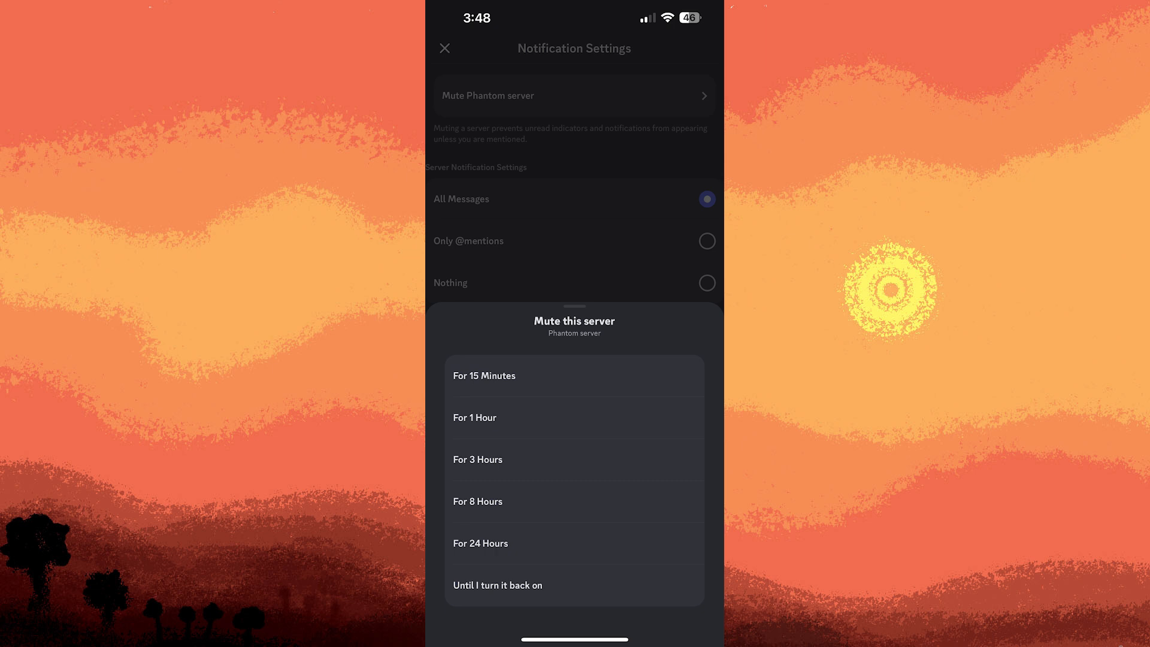
mouse_move(480, 577)
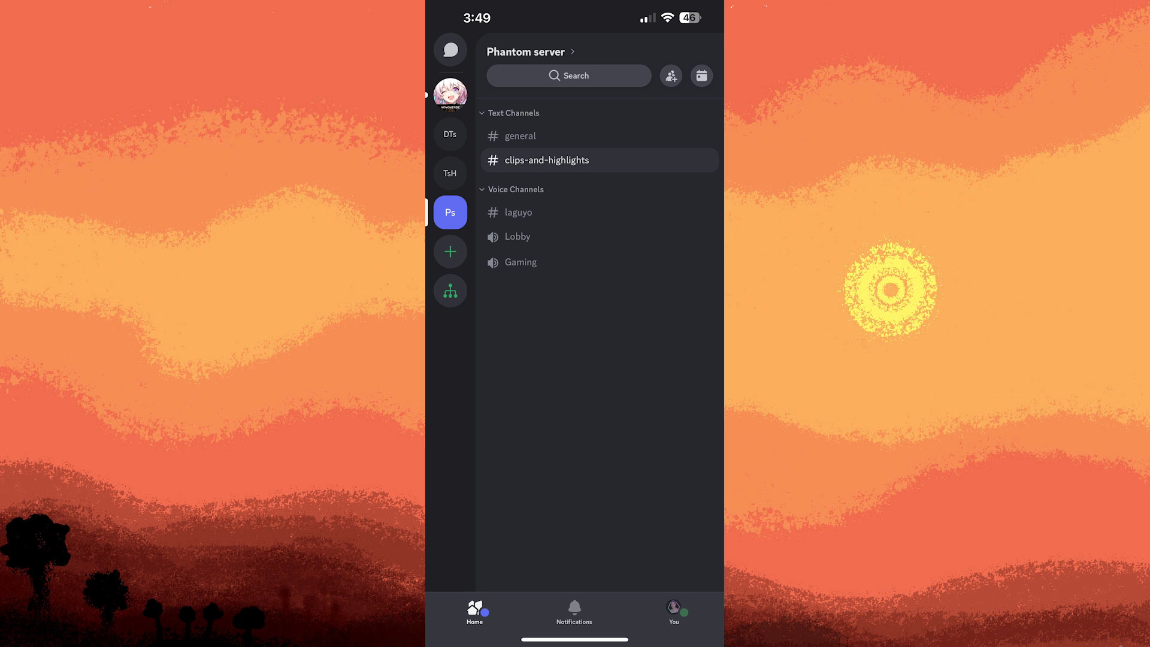
mouse_move(660, 587)
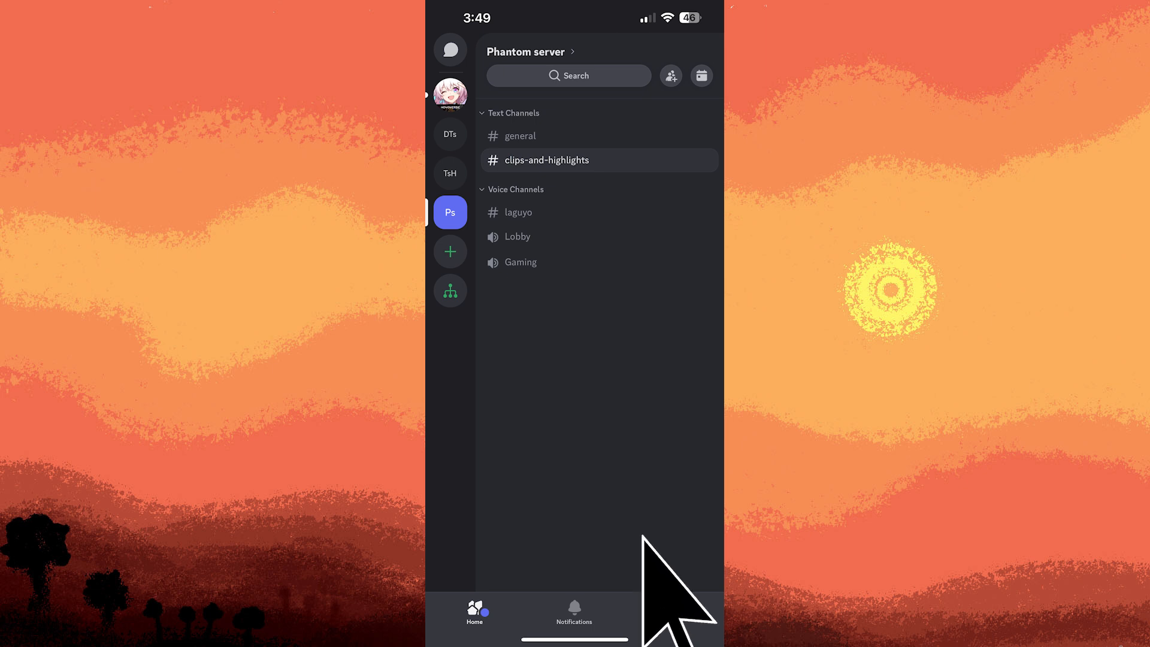
Step: From the You tab, change your online status to Do Not Disturb
click(672, 615)
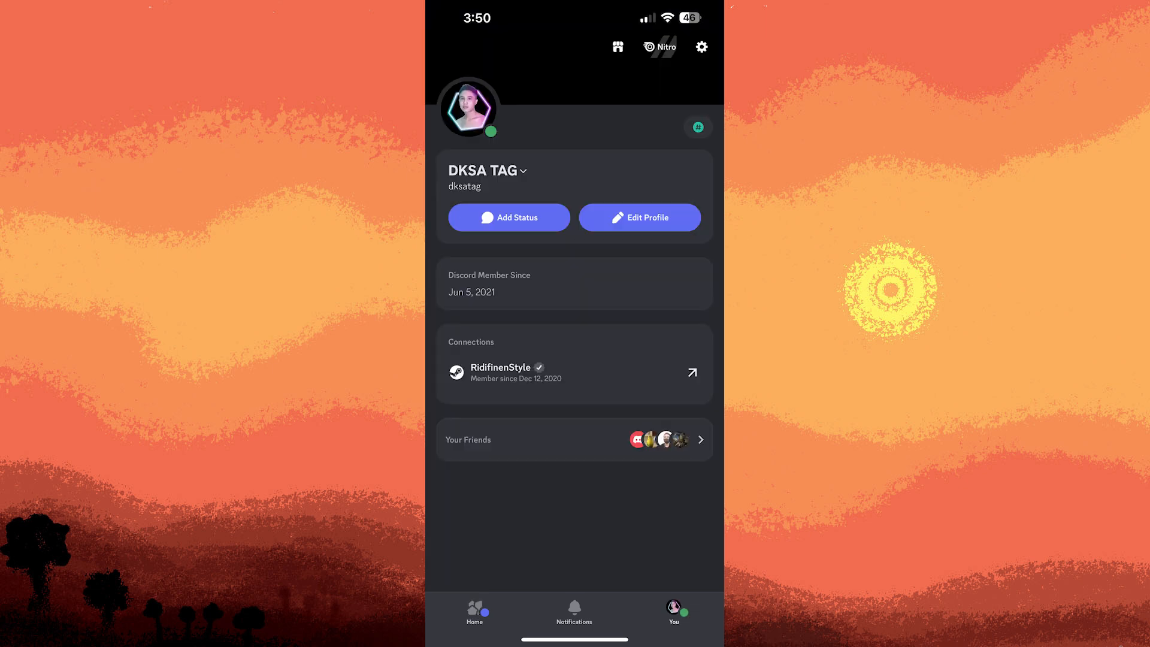
mouse_move(456, 111)
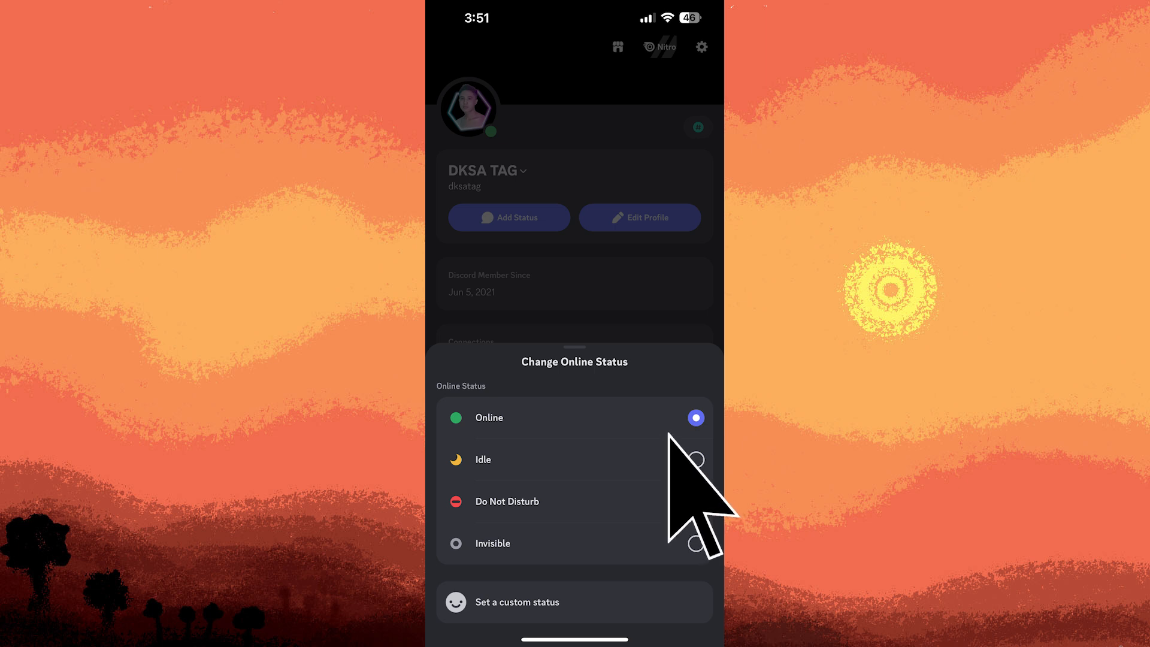
click(506, 501)
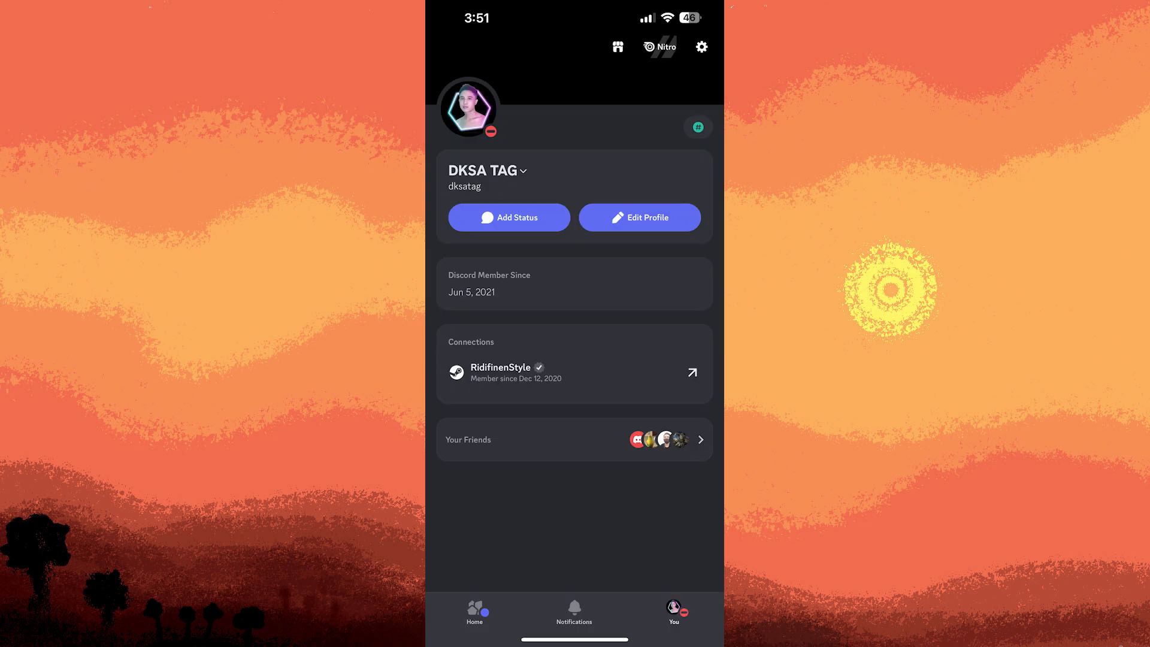